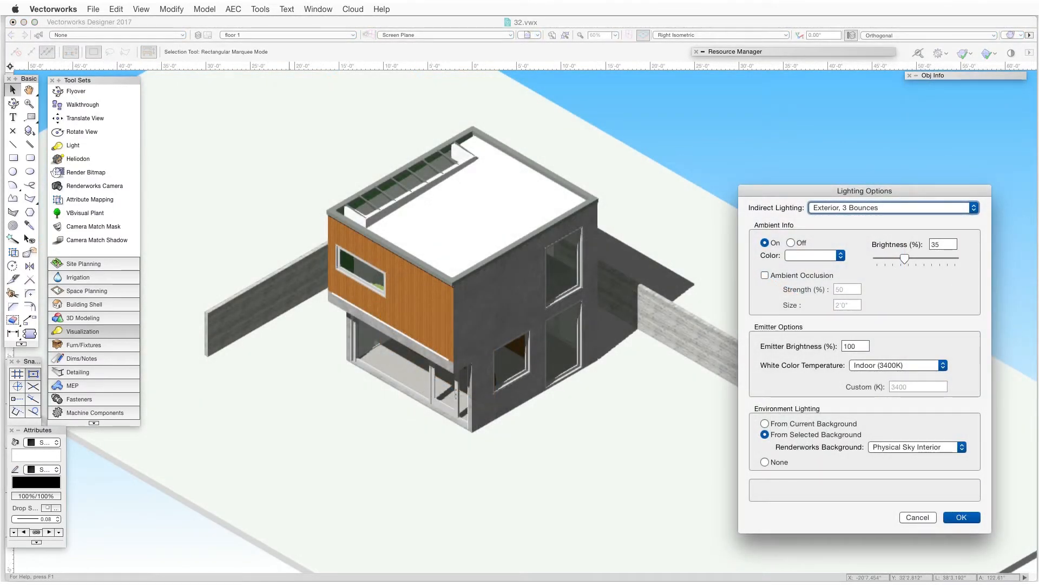
- Confirm the ambient lighting settings and view the rendered living-room interior
click(960, 517)
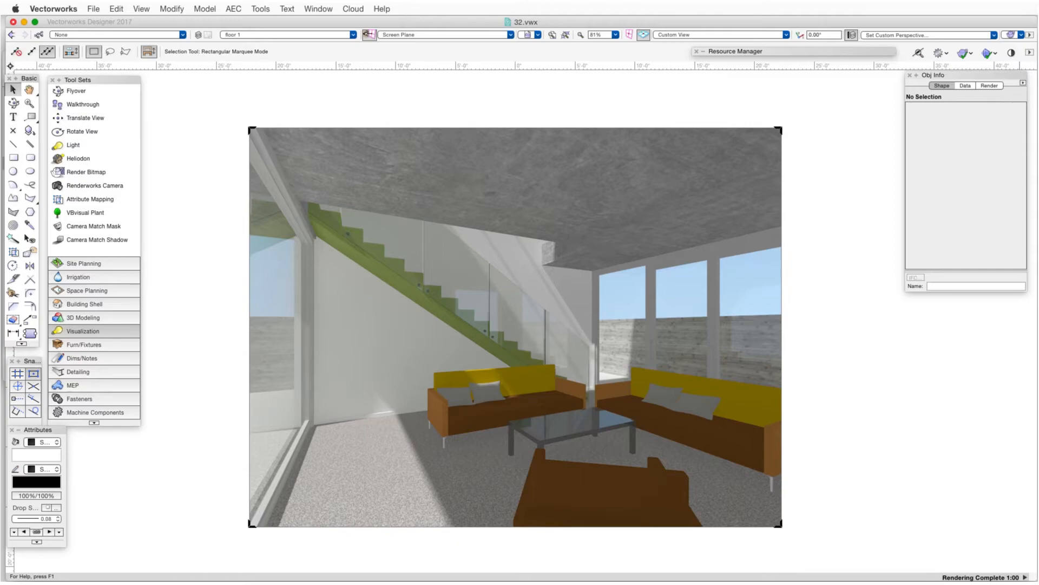
click(139, 9)
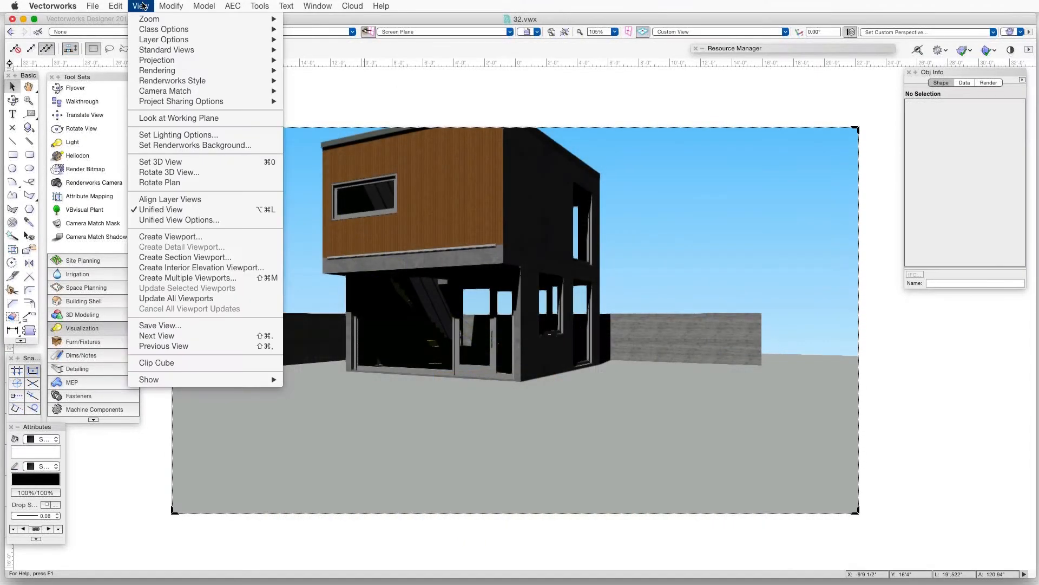
mouse_move(178, 134)
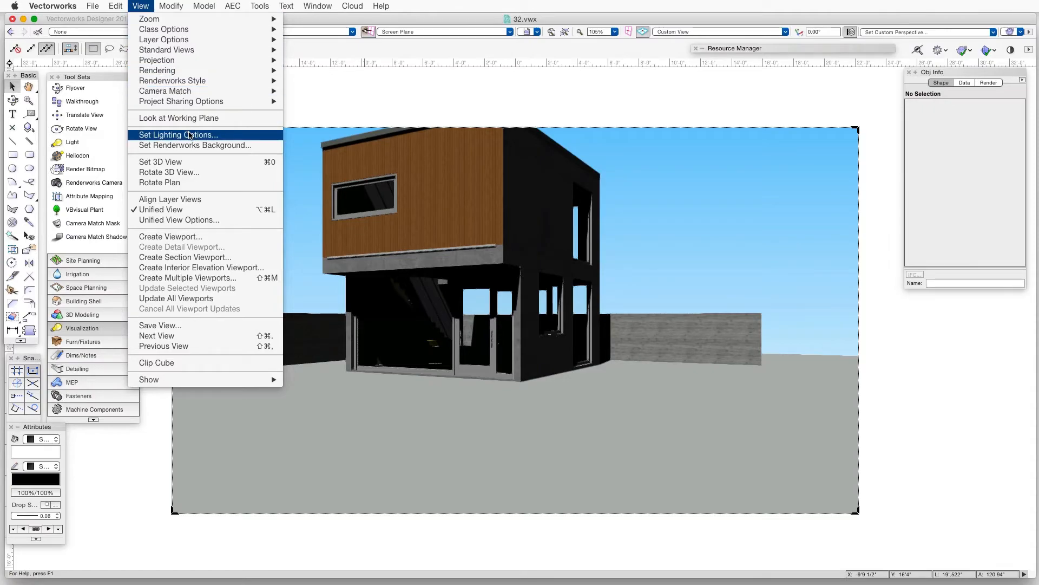
- Switch ambient lighting on, adjust its brightness to 45%, and apply it to the render
click(178, 135)
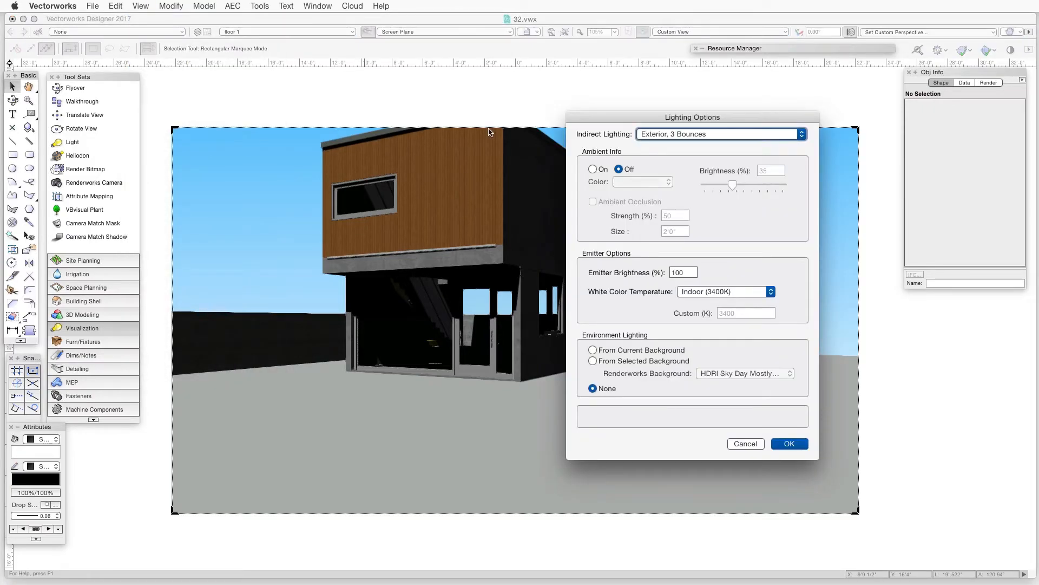
drag(691, 116, 833, 128)
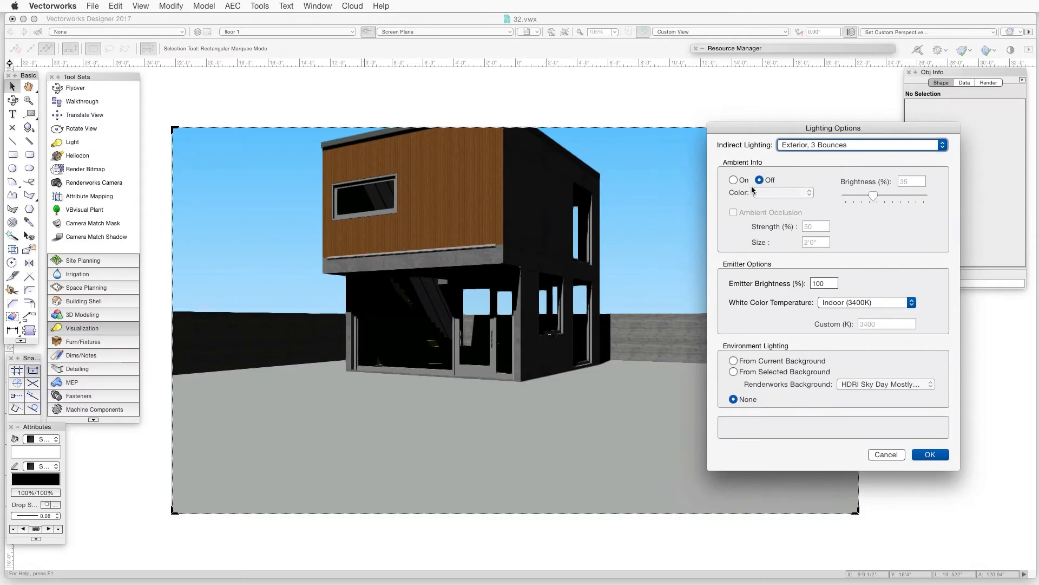
click(733, 180)
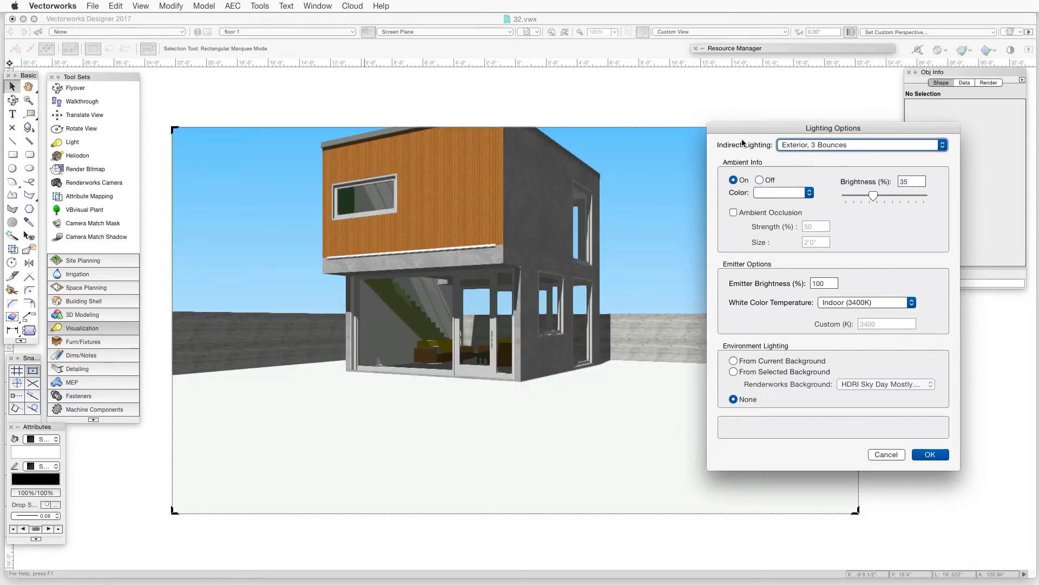
drag(874, 195, 898, 196)
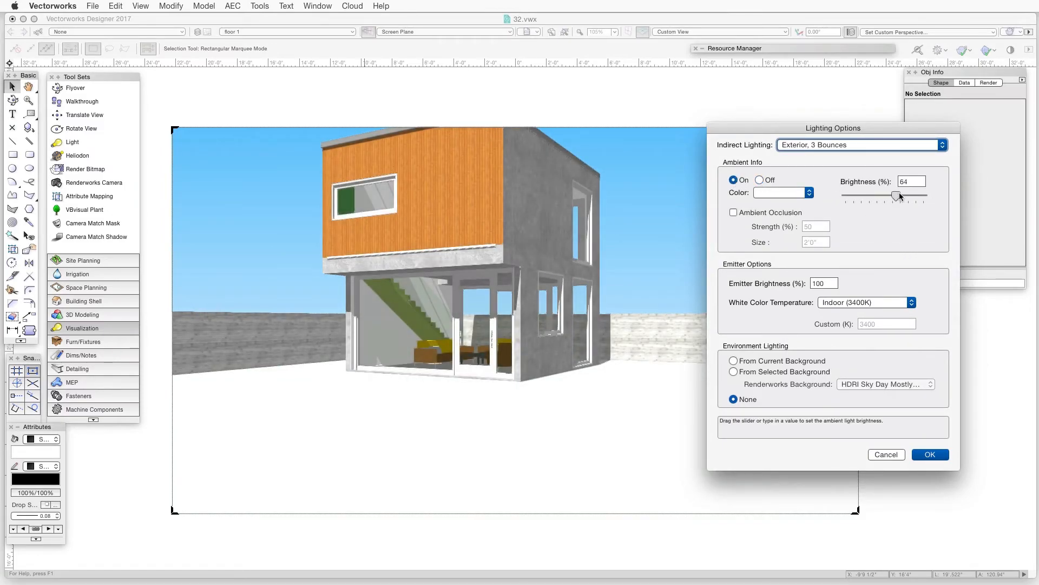
drag(898, 195, 848, 196)
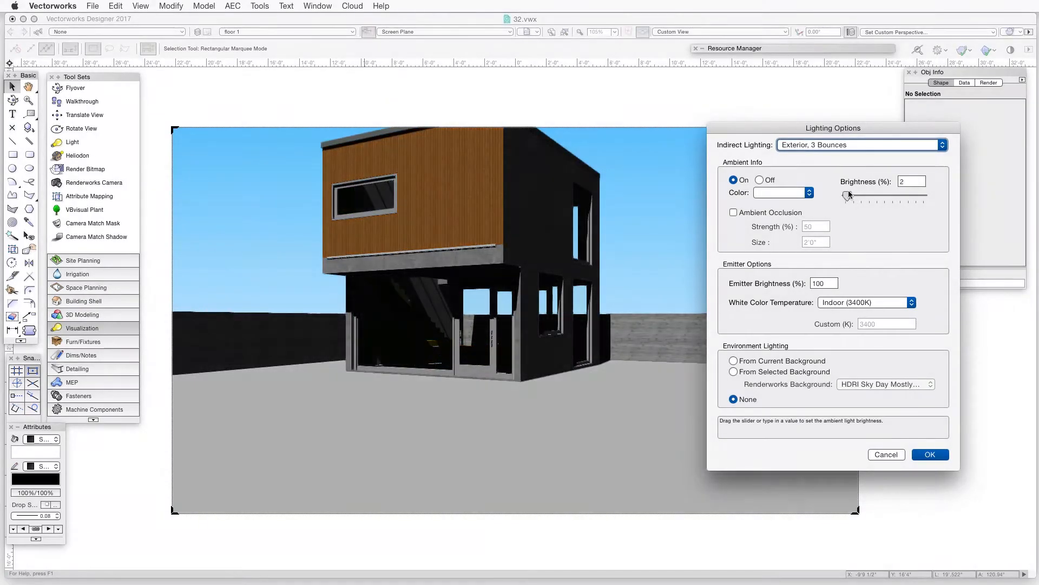
drag(848, 195, 885, 195)
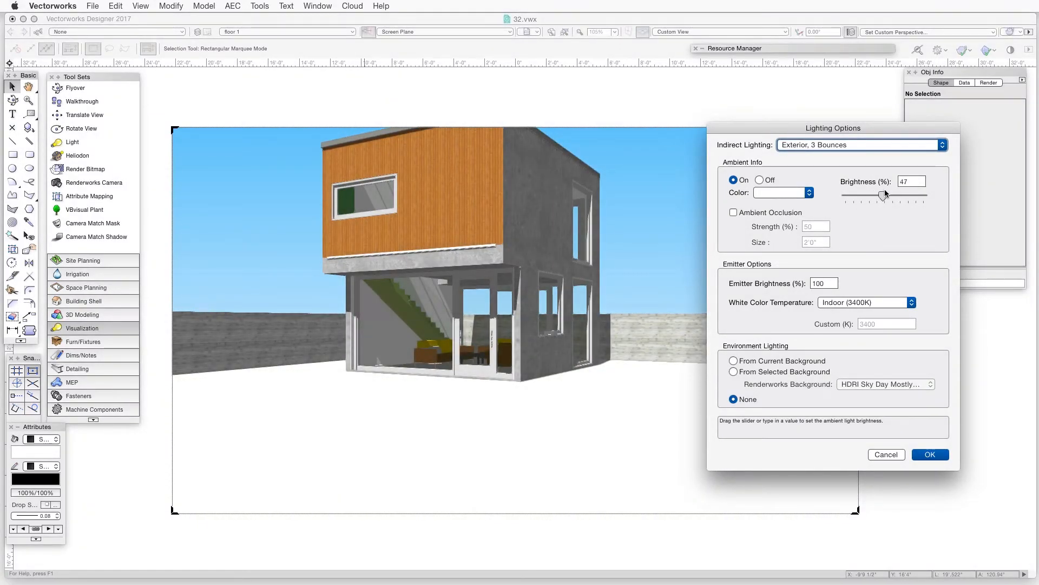
drag(888, 194, 884, 194)
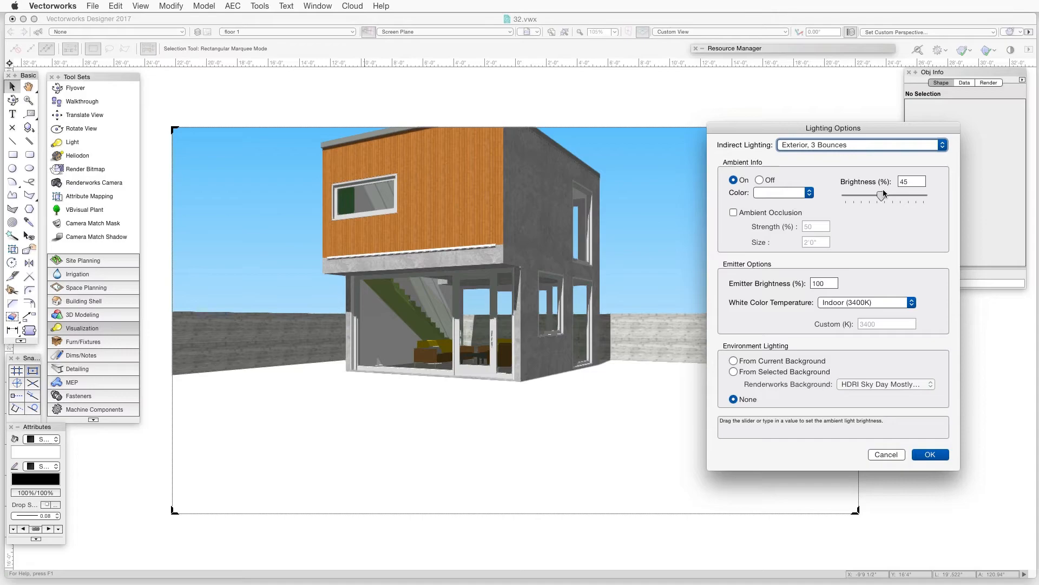
click(929, 455)
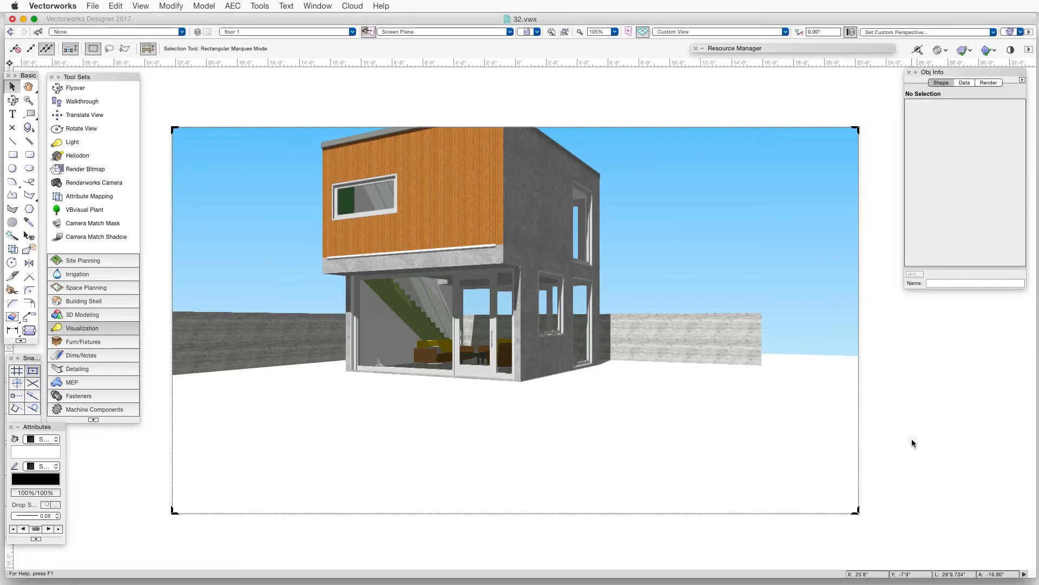
- Re-enable ambient lighting at 57% brightness via Set Lighting Options and re-render the house
click(139, 6)
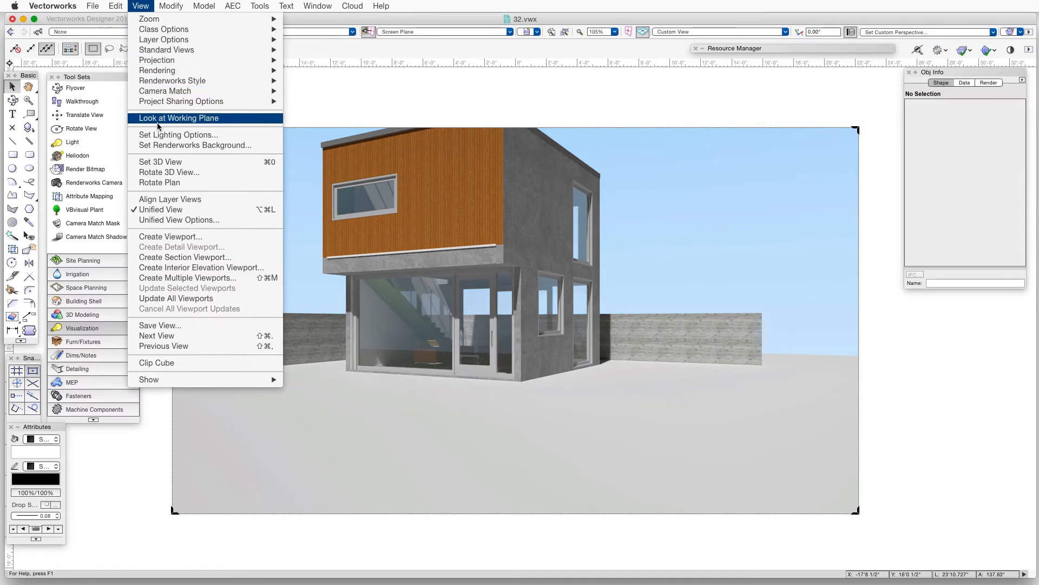
click(177, 135)
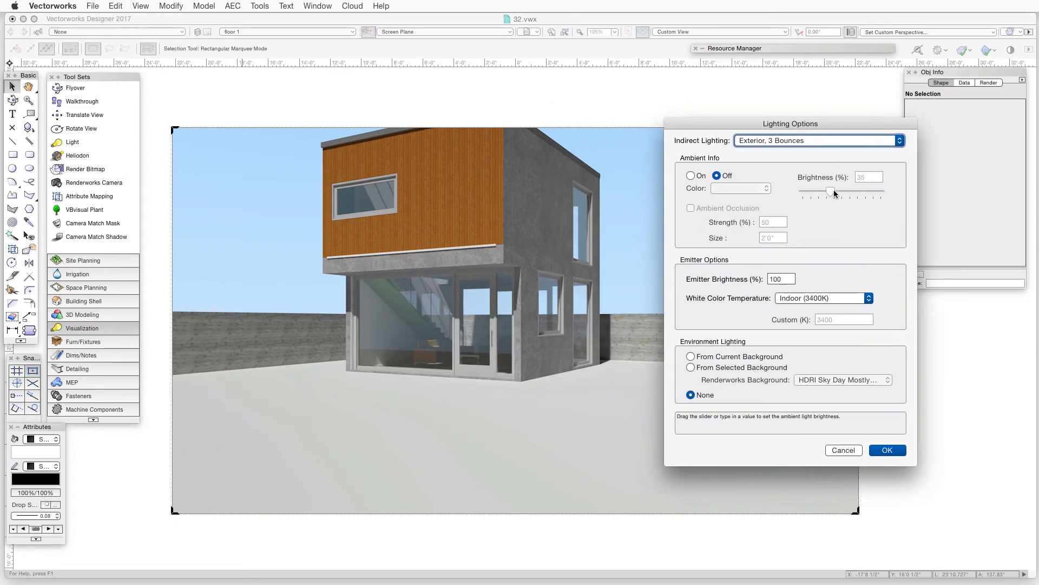
click(691, 175)
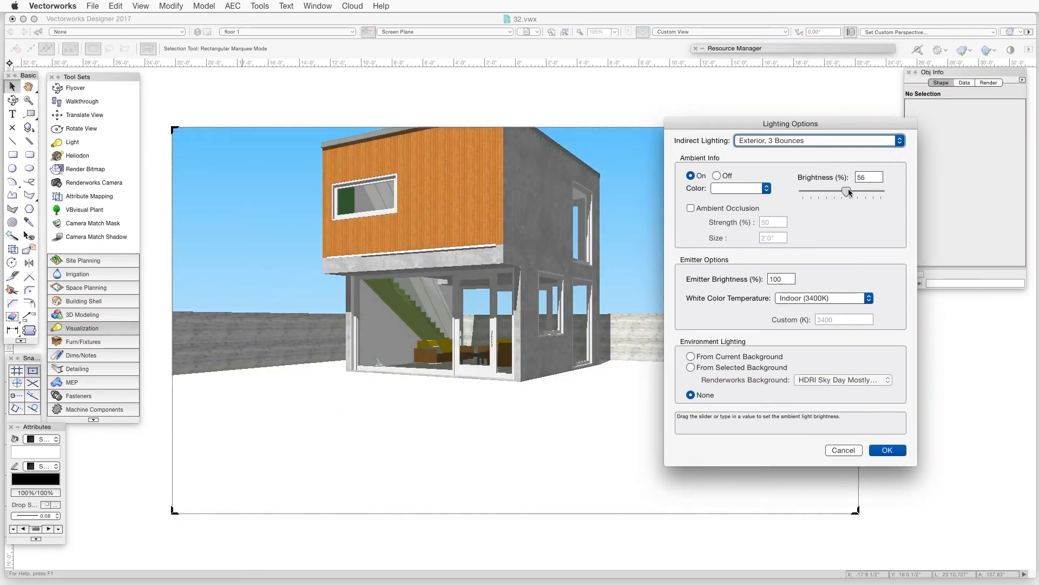
drag(843, 192, 849, 192)
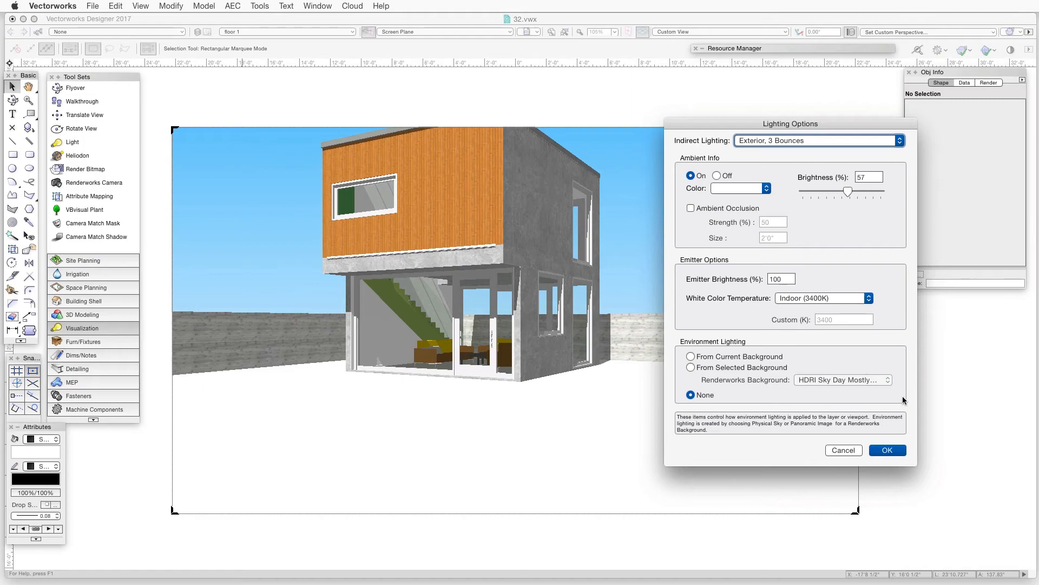
click(886, 450)
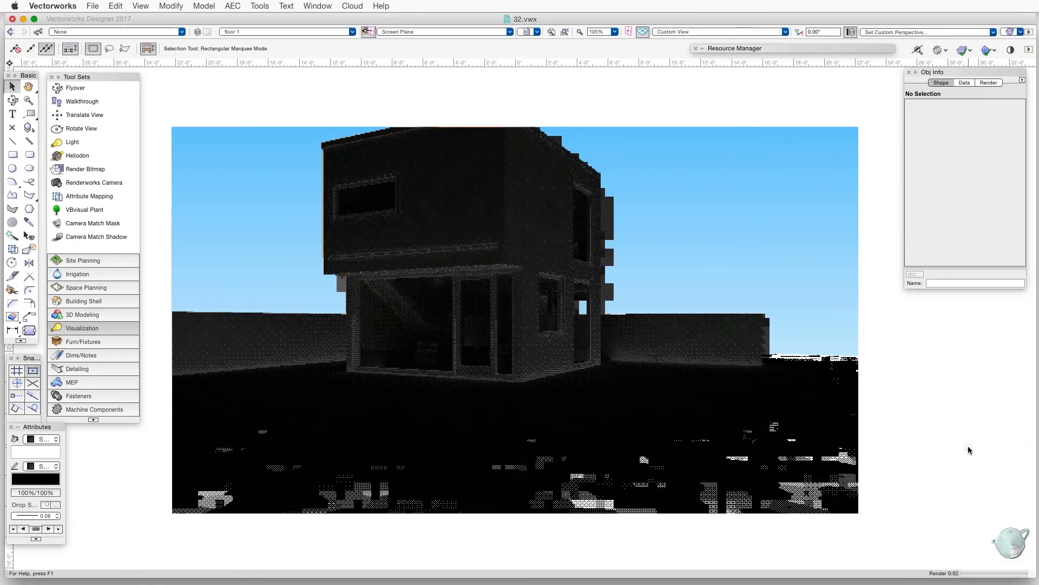